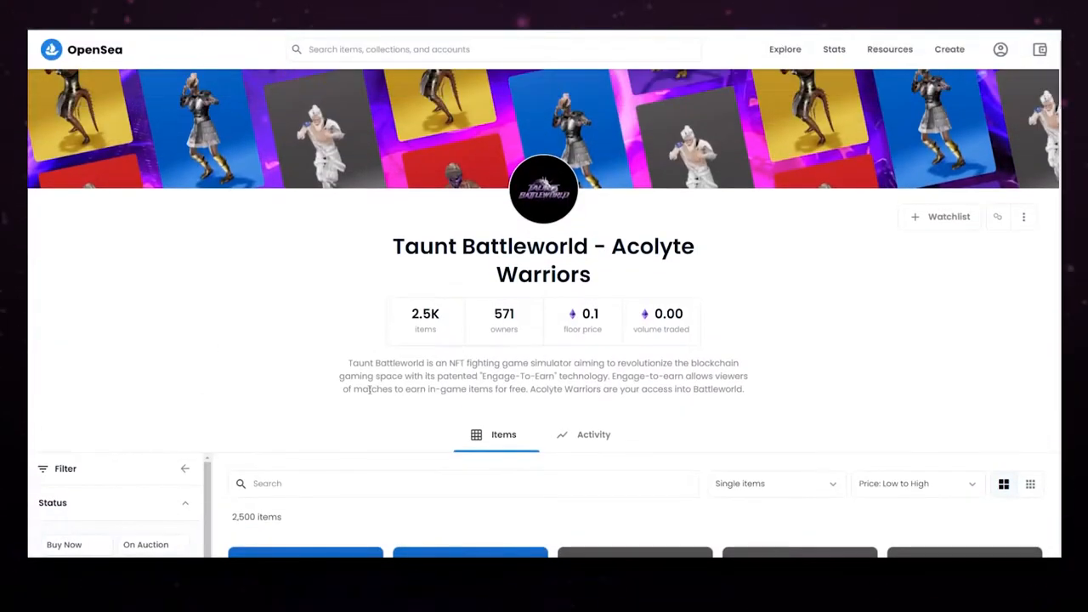
Step: Scroll down to the Items search box and filter the collection by typing 'an' for Anya
scroll("down", 3)
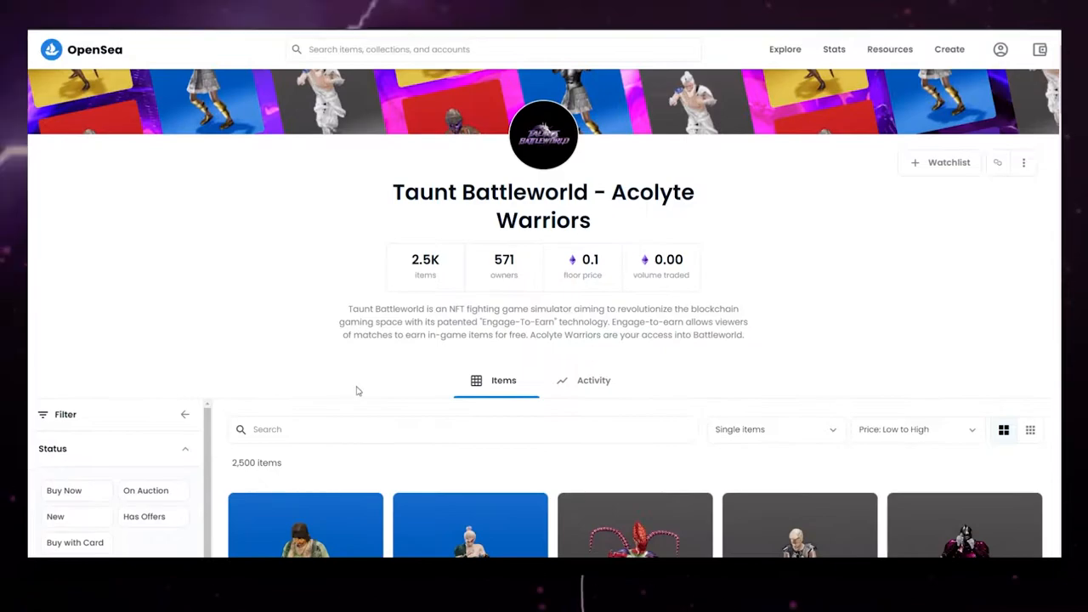
scroll("down", 3)
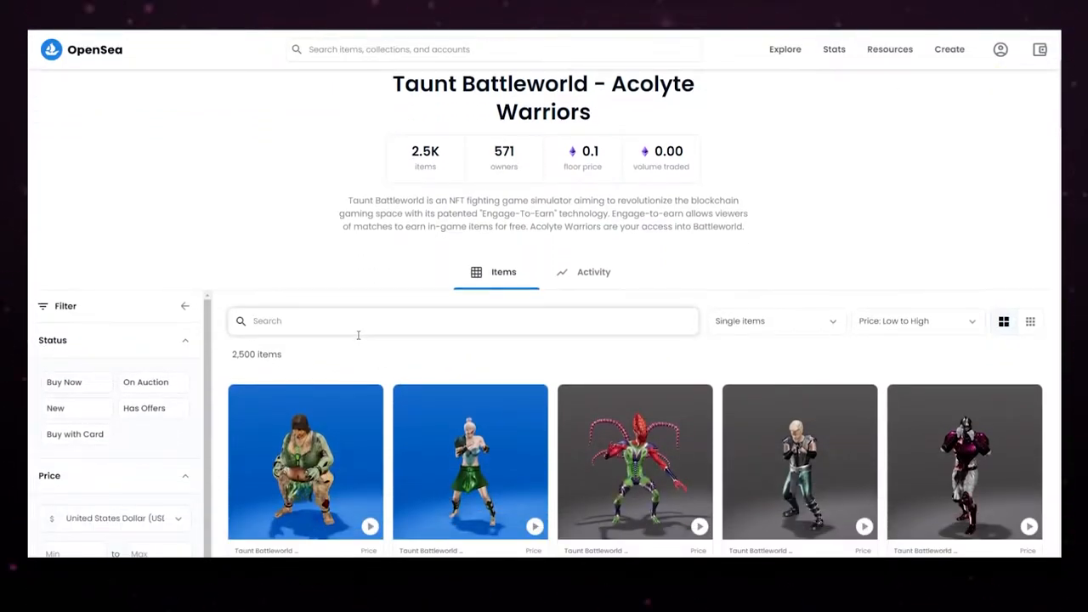
type("anya")
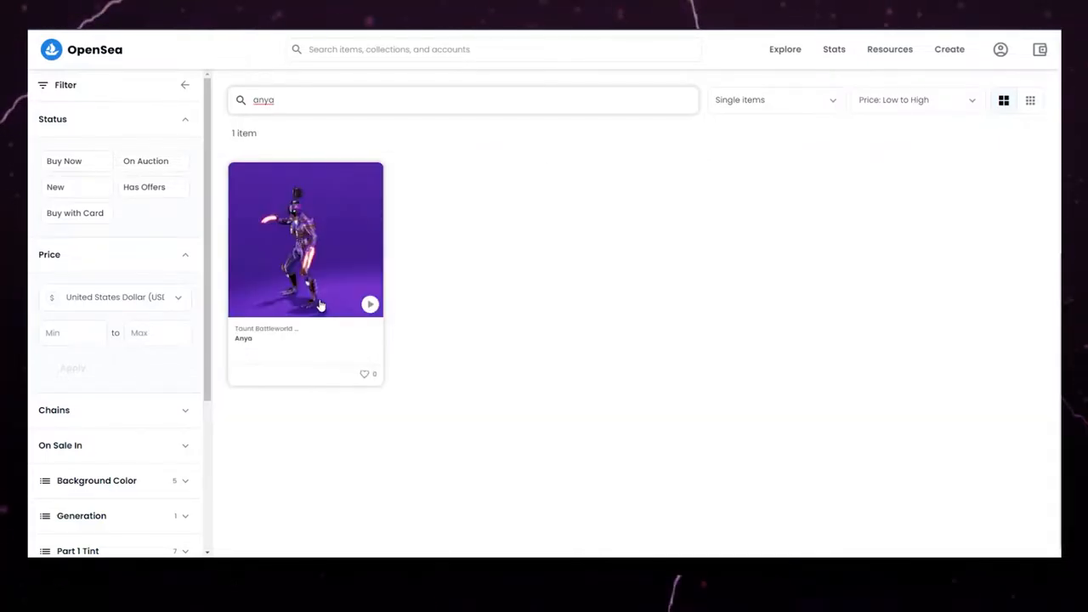
Step: Open Anya's page and review its Squid race, Mythic rarity traits and mint/transfer activity
left_click(305, 239)
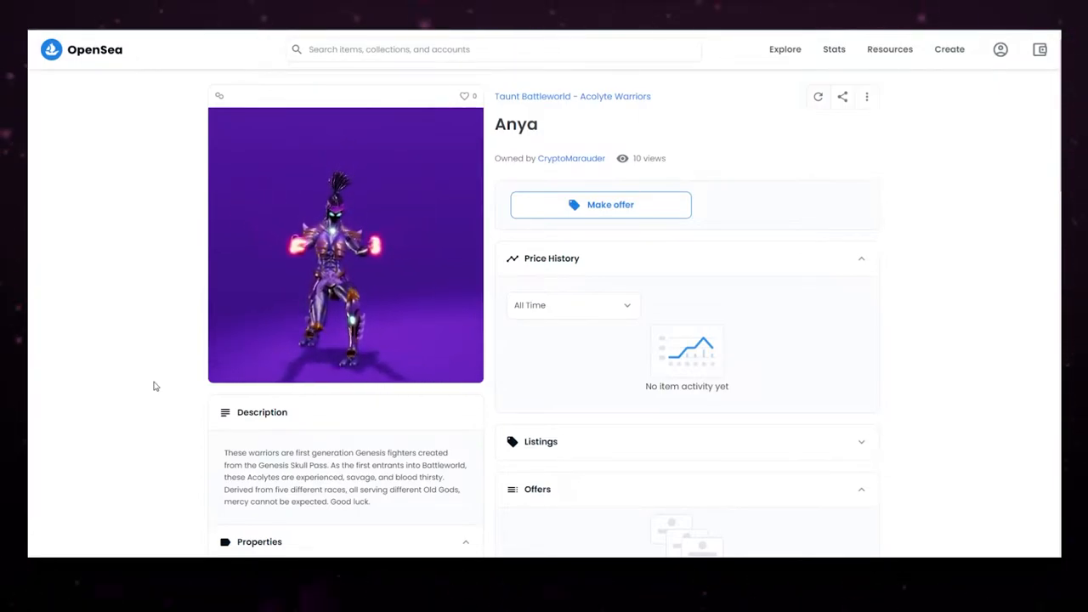
scroll("down", 3)
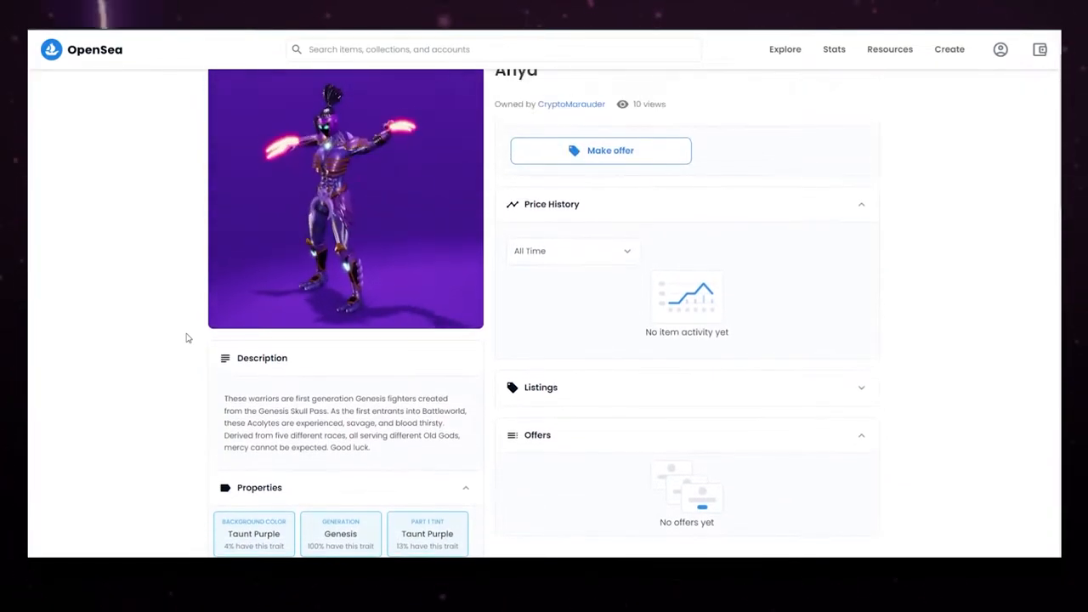
scroll("down", 3)
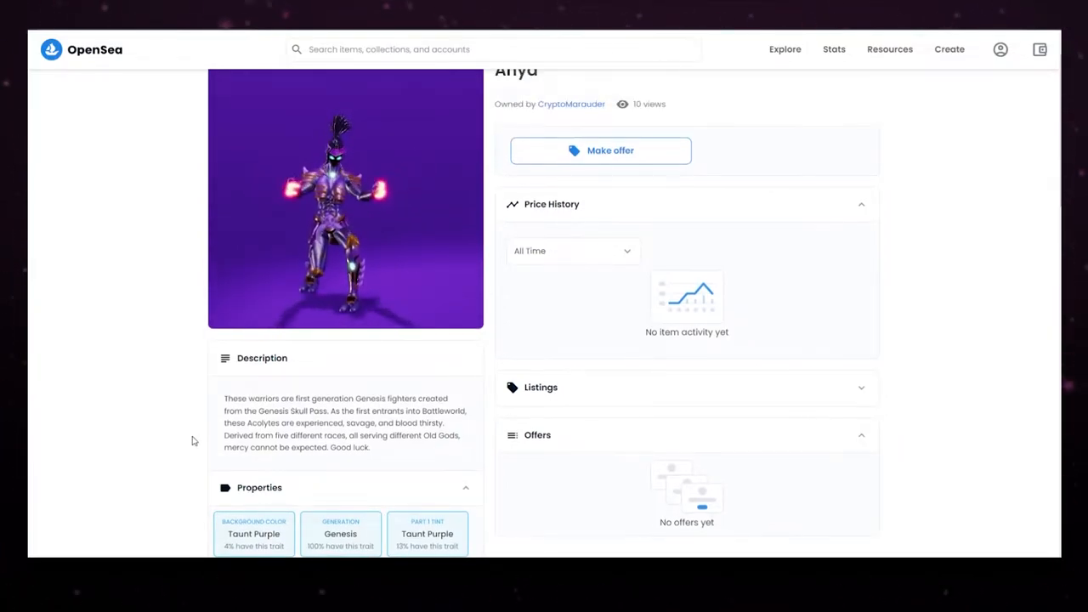
scroll("down", 3)
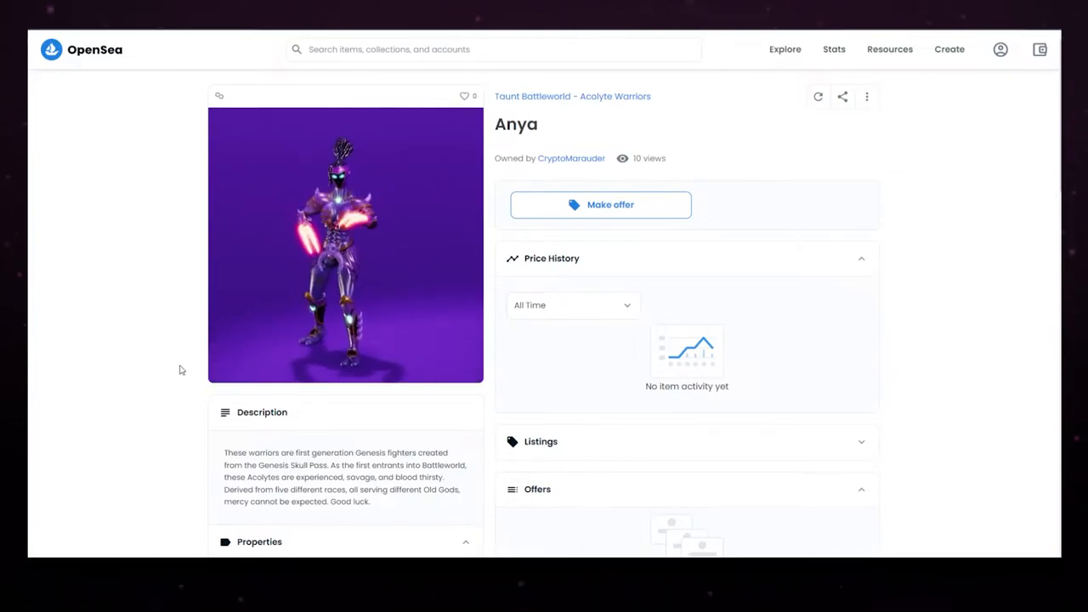
scroll("down", 3)
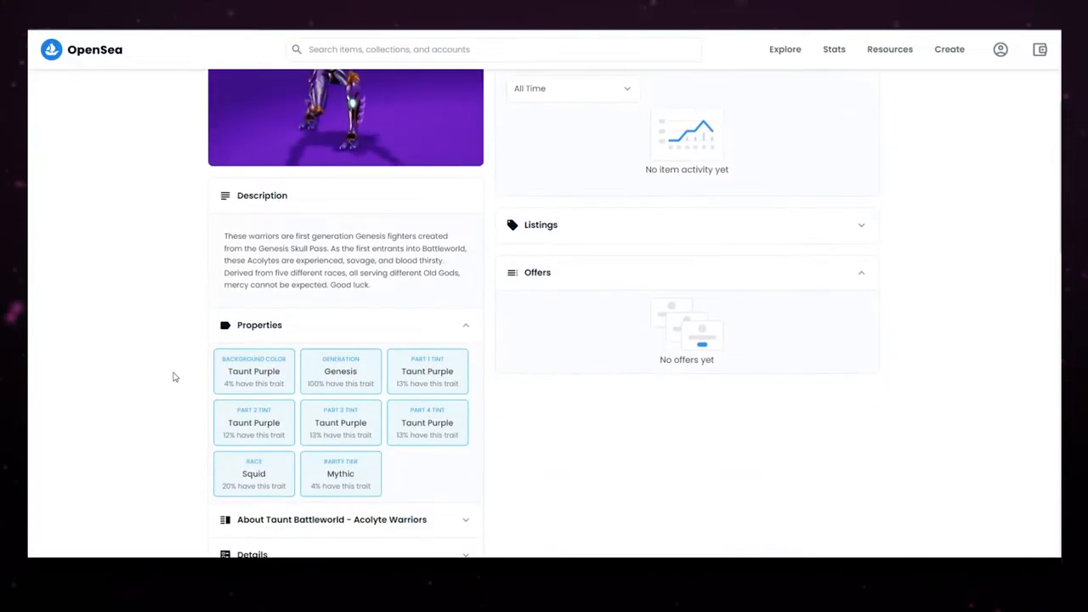
scroll("down", 3)
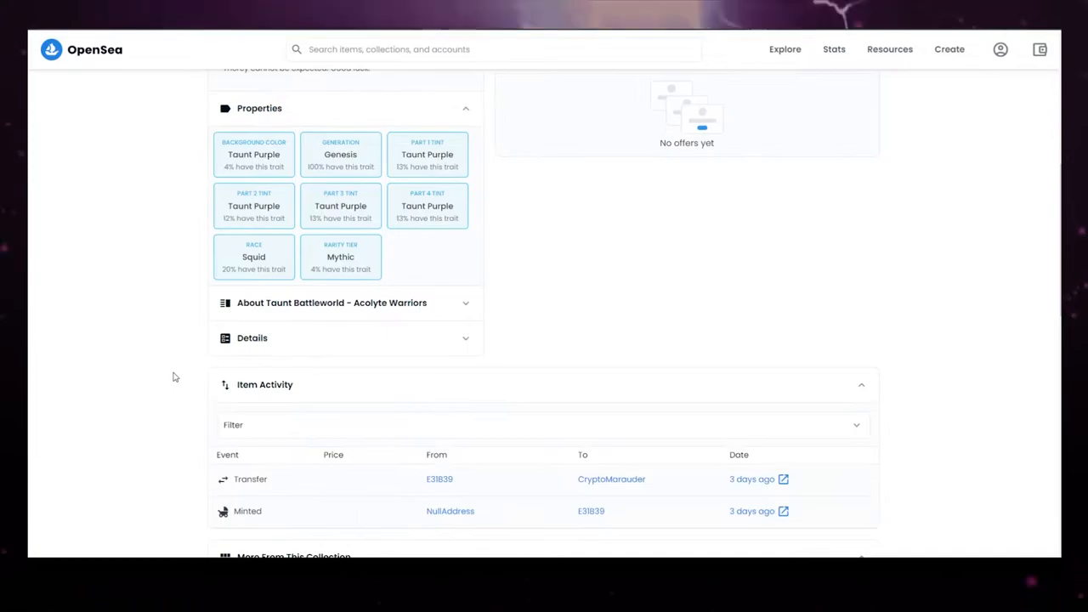
Step: Scroll Joy's page to its 0.06 ETH offer and Undeath race, Mythic rarity traits
scroll("up", 3)
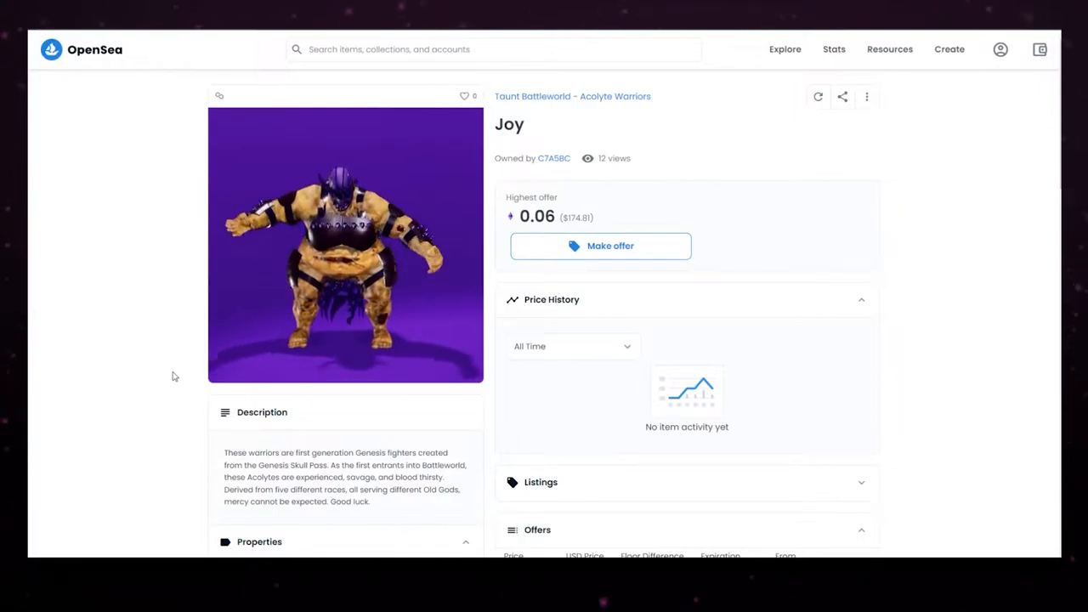
scroll("down", 3)
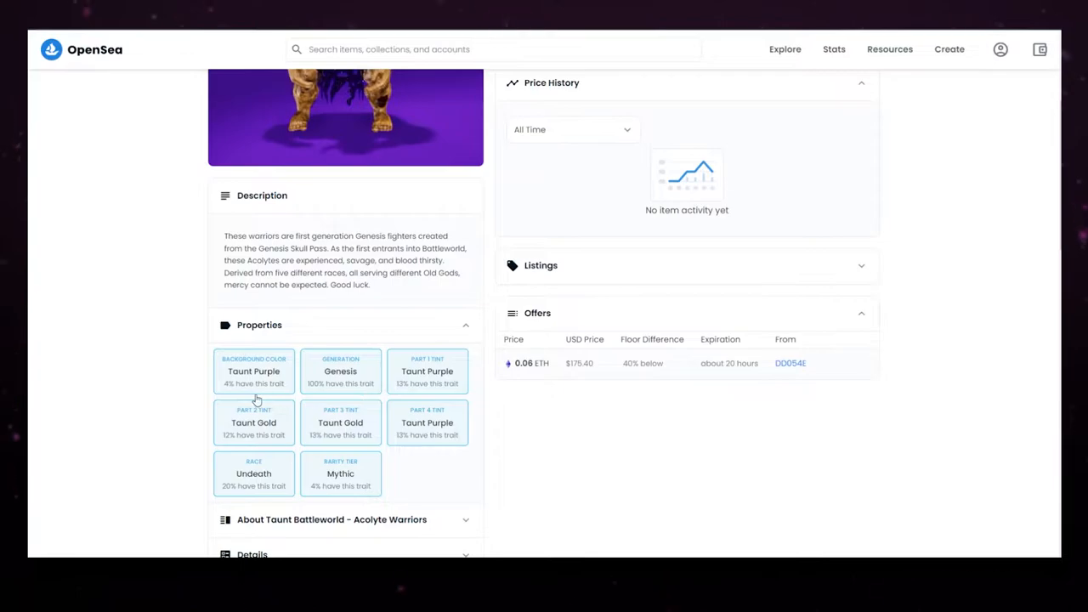
mouse_move(244, 429)
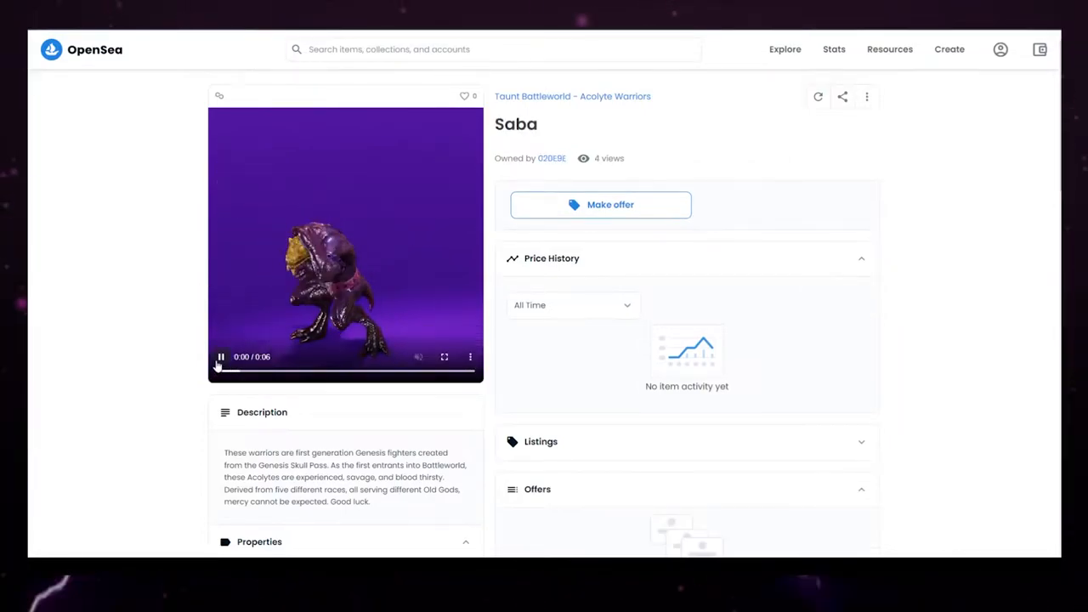
Step: Scroll through Saba's animation and Properties panel, which show no offers or activity
scroll("down", 3)
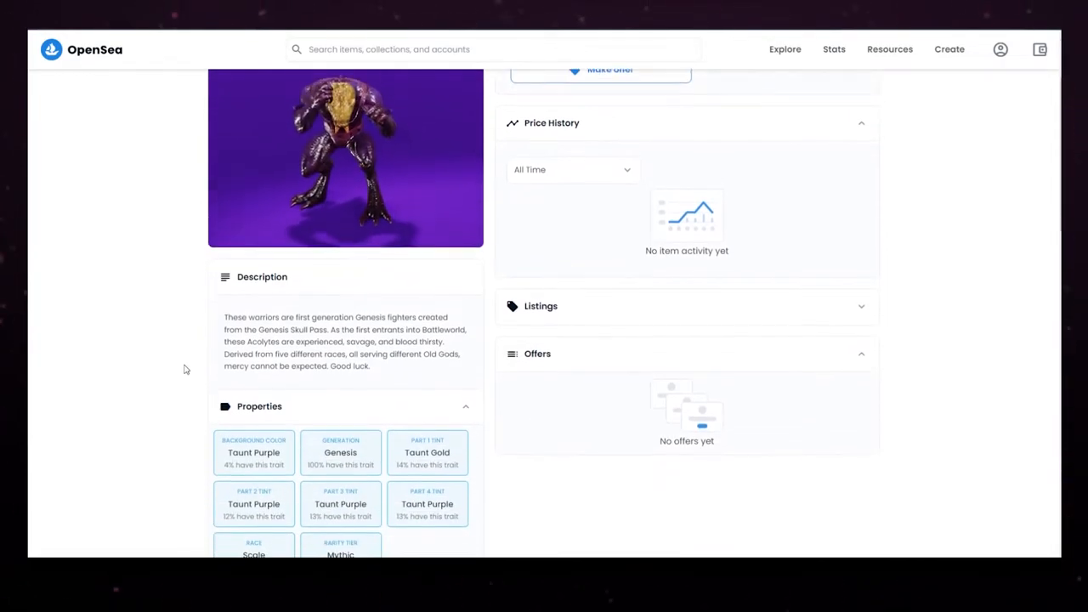
scroll("up", 3)
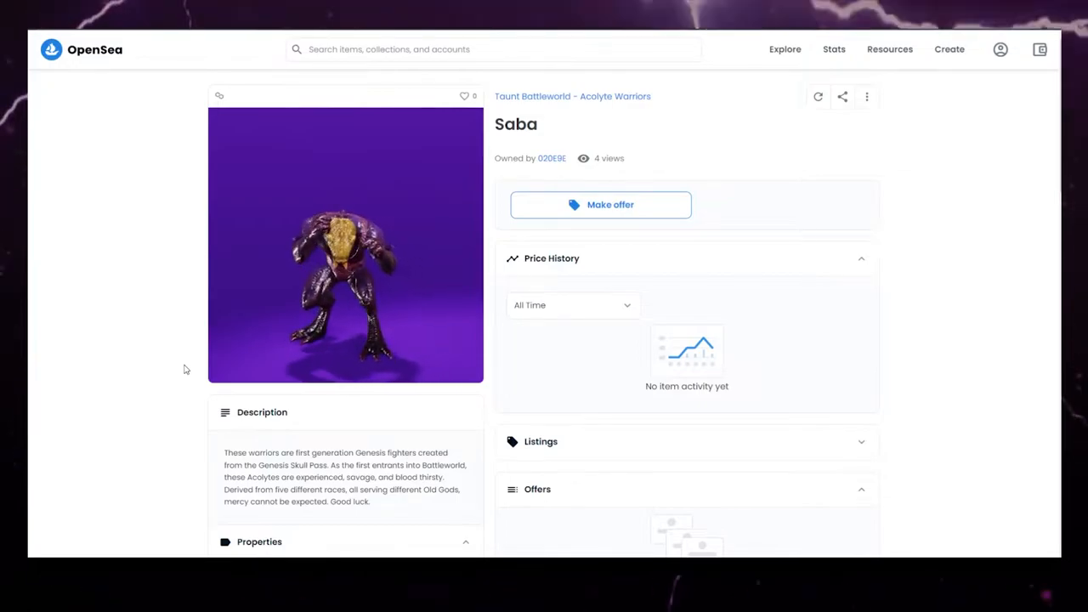
mouse_move(146, 333)
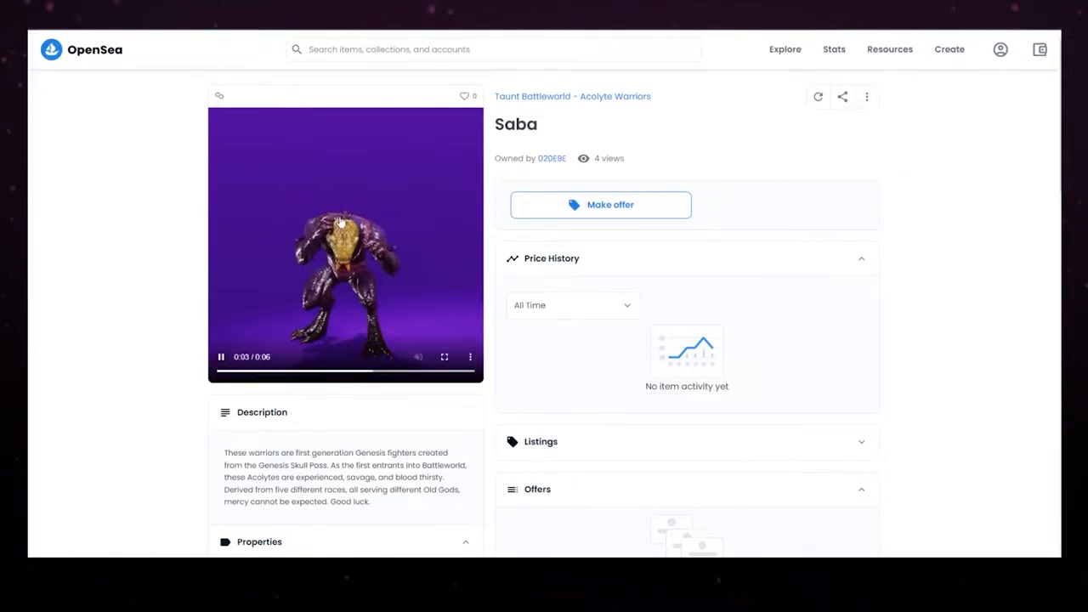
scroll("down", 3)
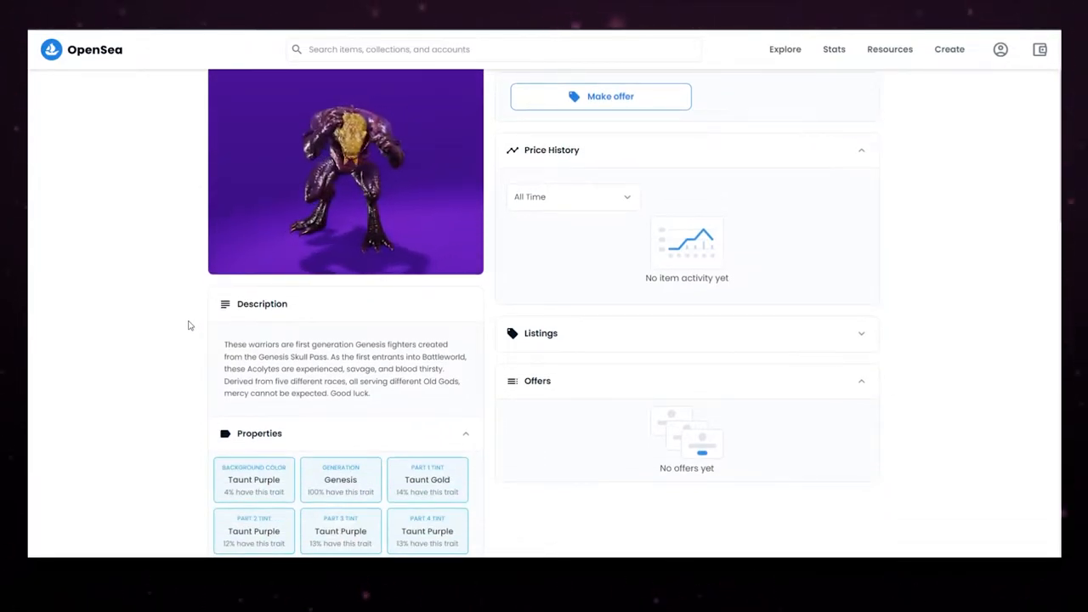
scroll("down", 3)
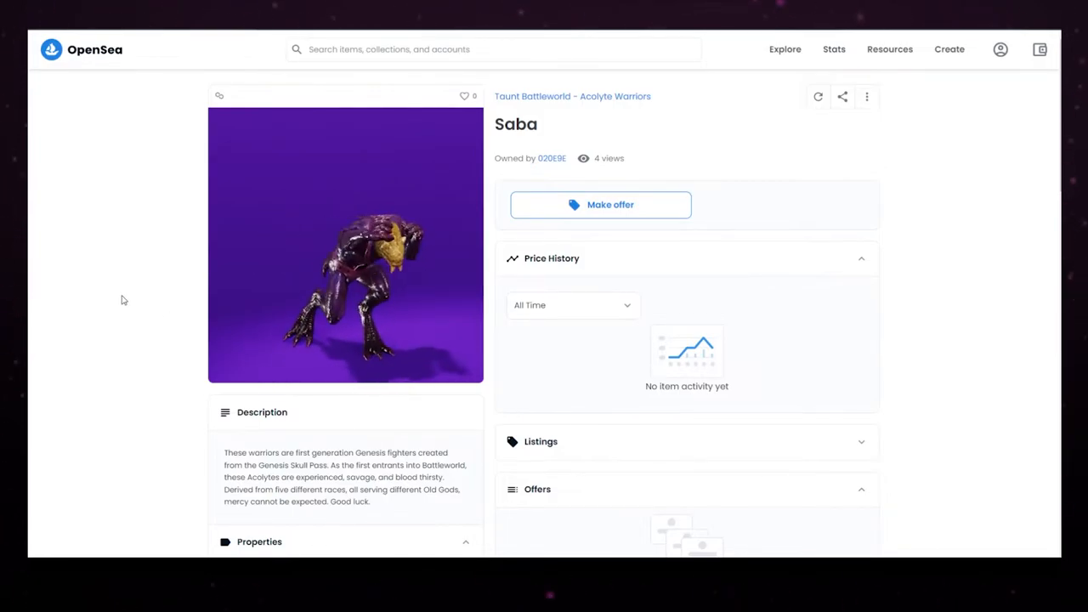
scroll("down", 3)
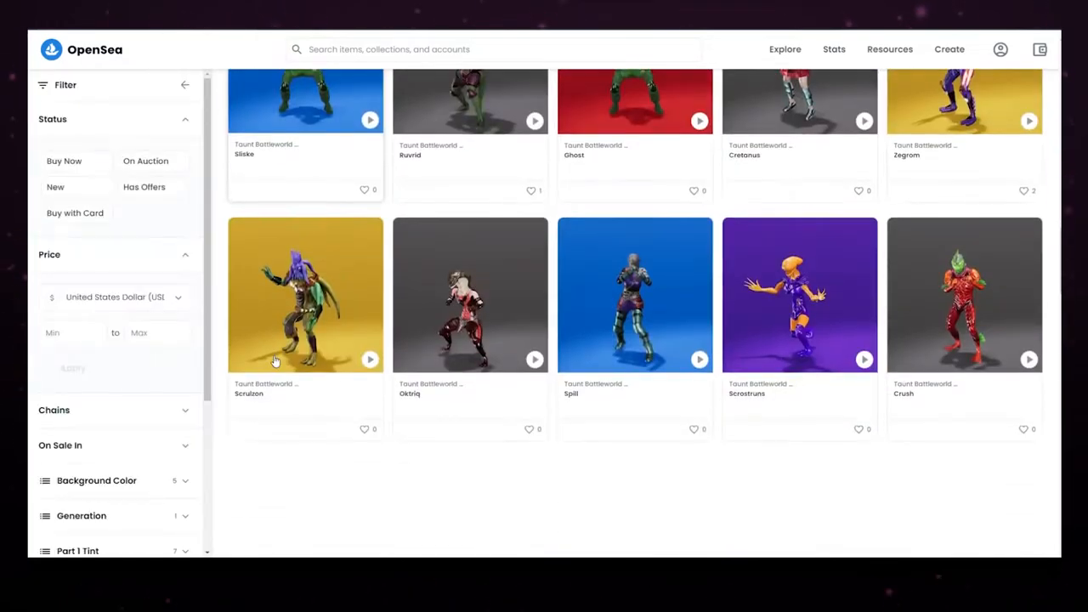
Step: Open Scrostruns' page and review its Squid race, Mythic rarity, Taunt Purple traits
scroll("down", 3)
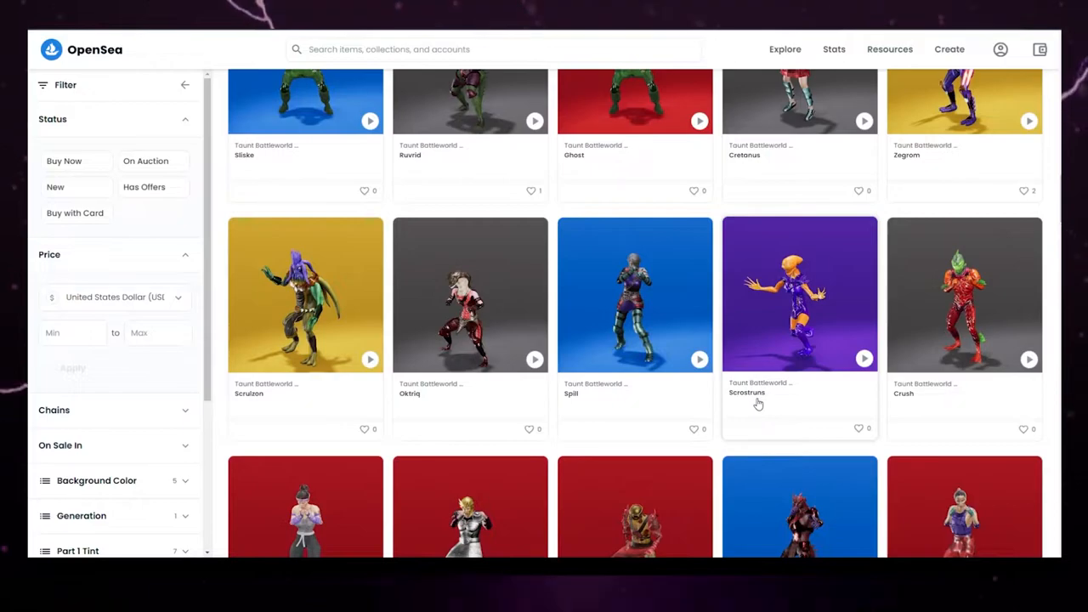
left_click(799, 294)
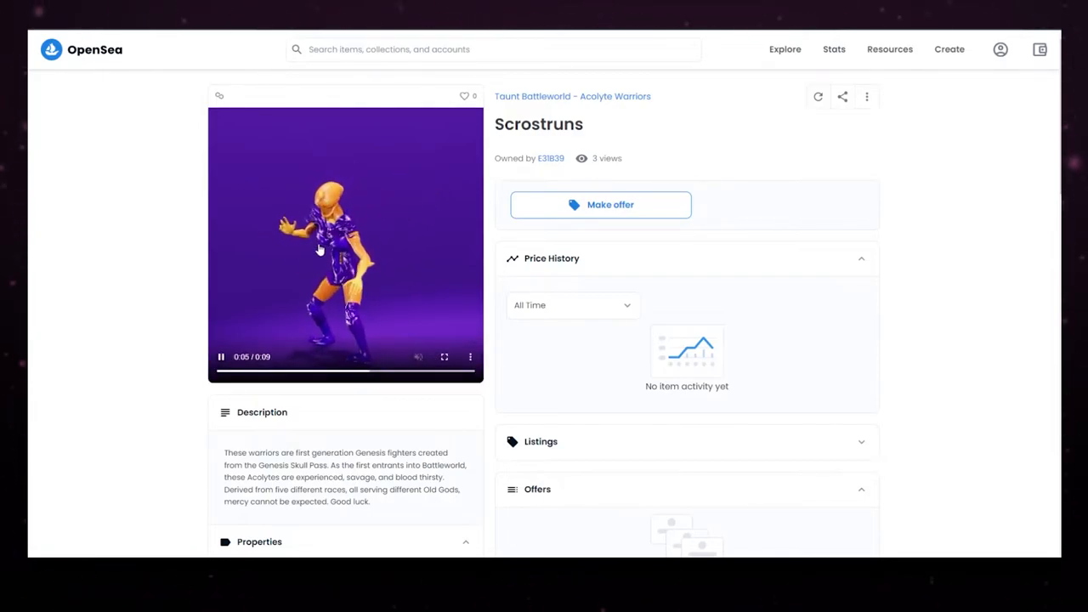
scroll("down", 3)
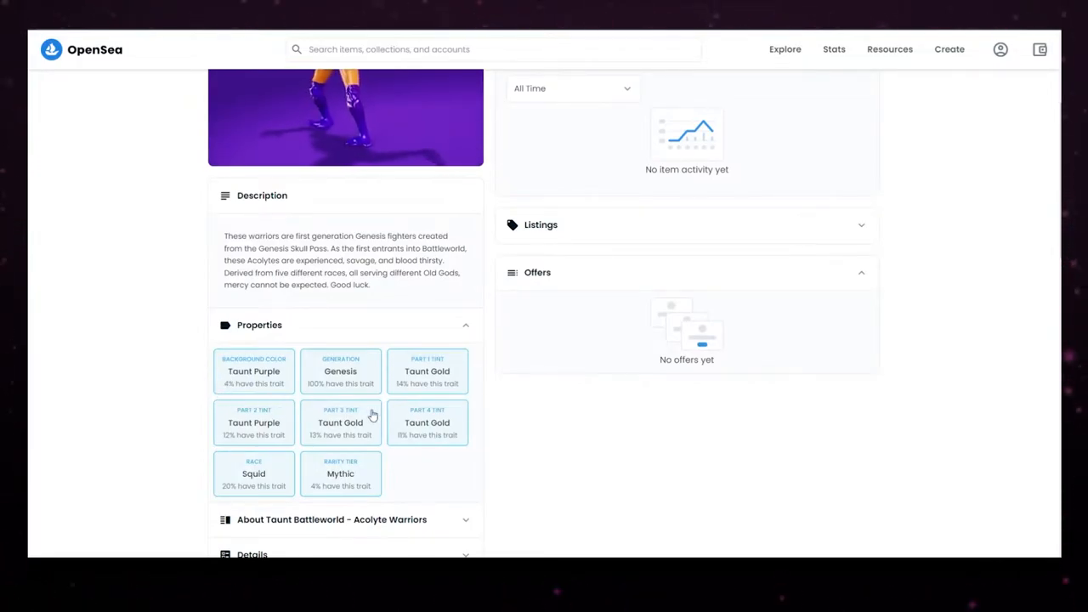
scroll("up", 3)
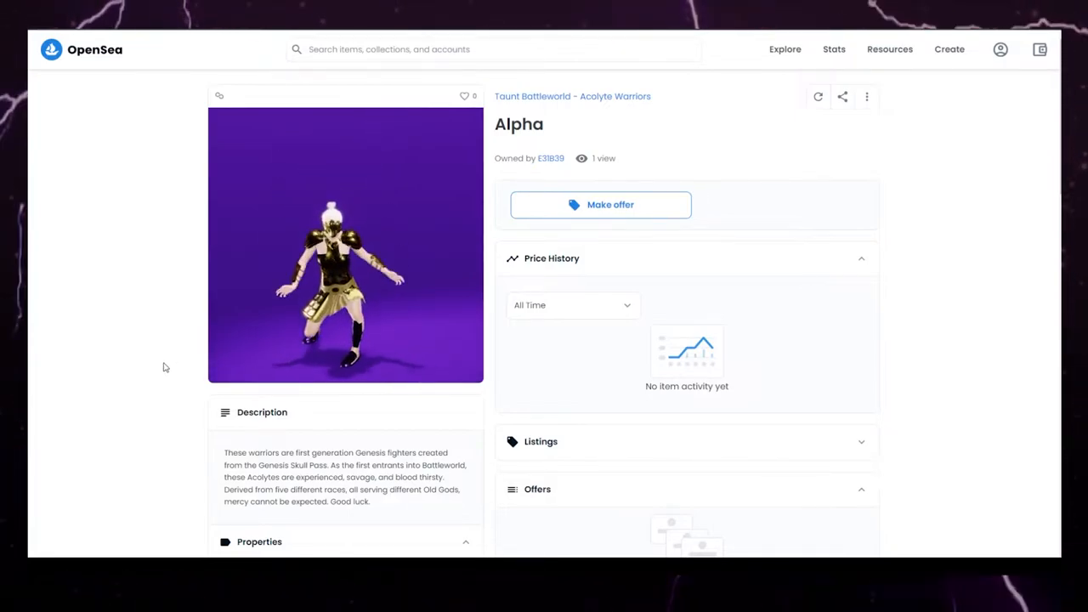
Step: Scroll Alpha's page through its description and Properties, with no offers listed
scroll("down", 3)
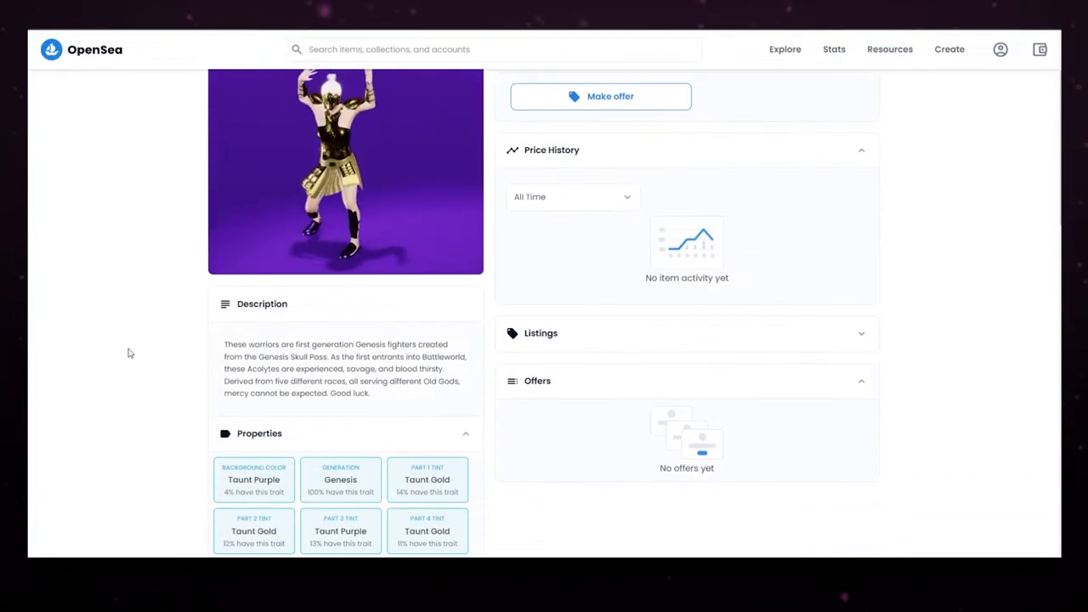
scroll("down", 3)
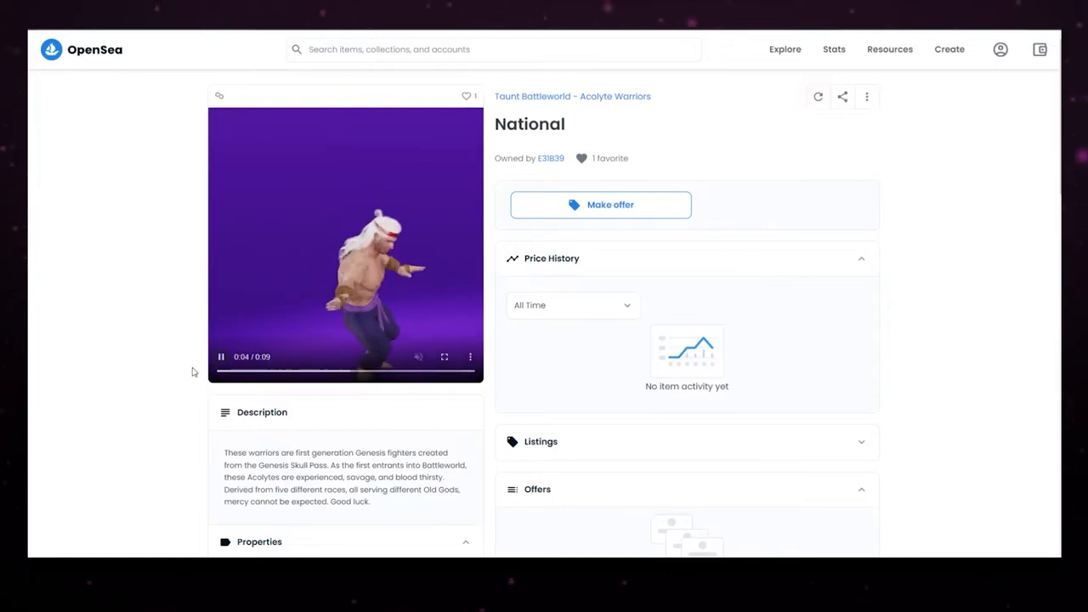
Step: Scroll National's page to view its video and Properties, showing no offers or activity
scroll("down", 3)
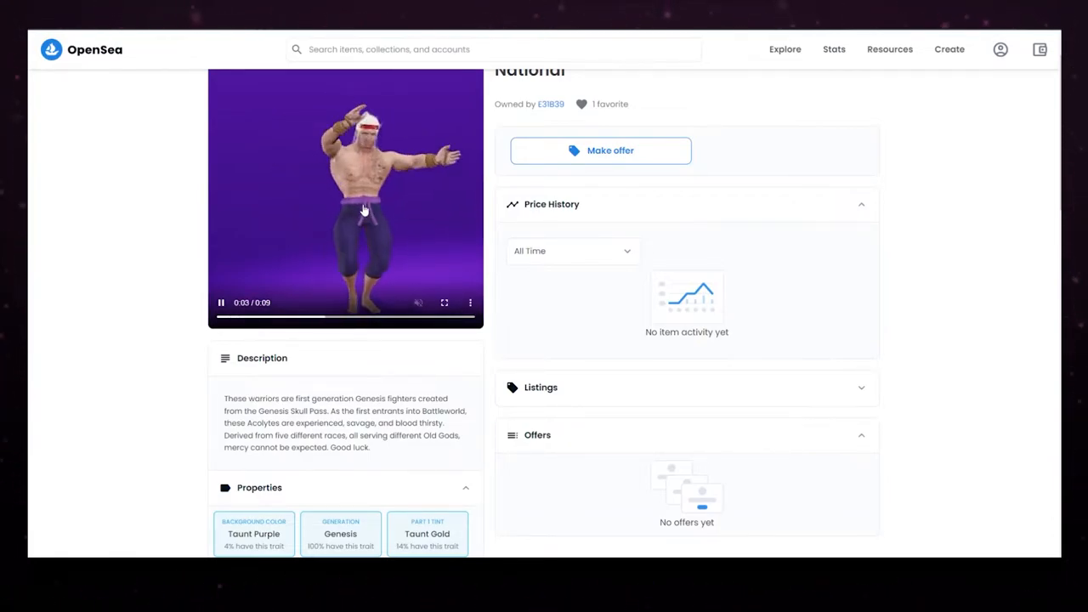
scroll("down", 3)
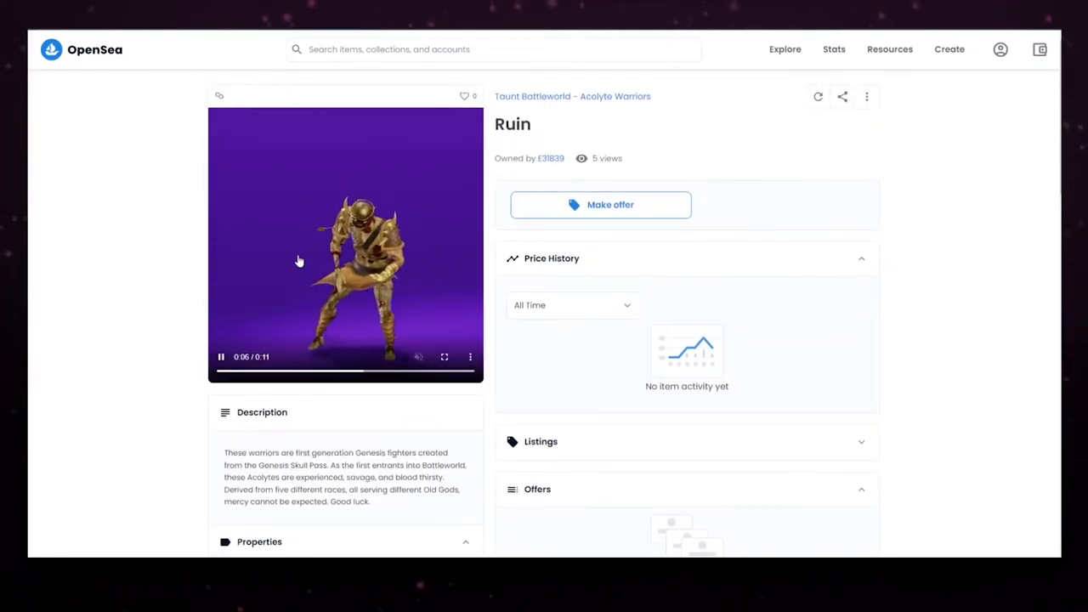
Step: Scroll through the Ruin warrior's item page
scroll("down", 3)
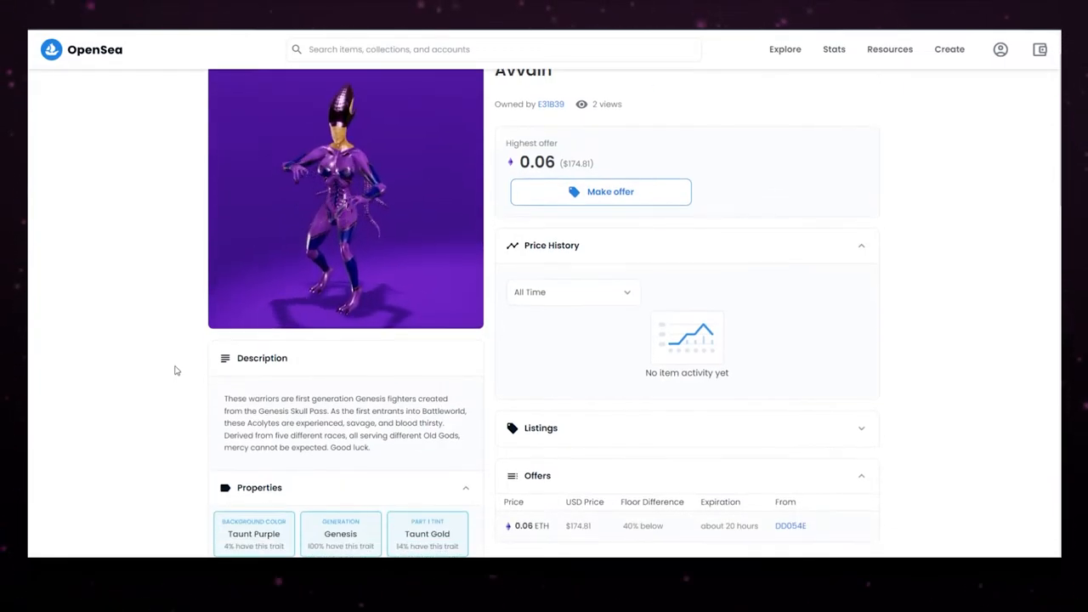
Step: View the warrior's 0.06 ETH offer, then browse fighter videos in Discord's #share-your-fighter
scroll("down", 3)
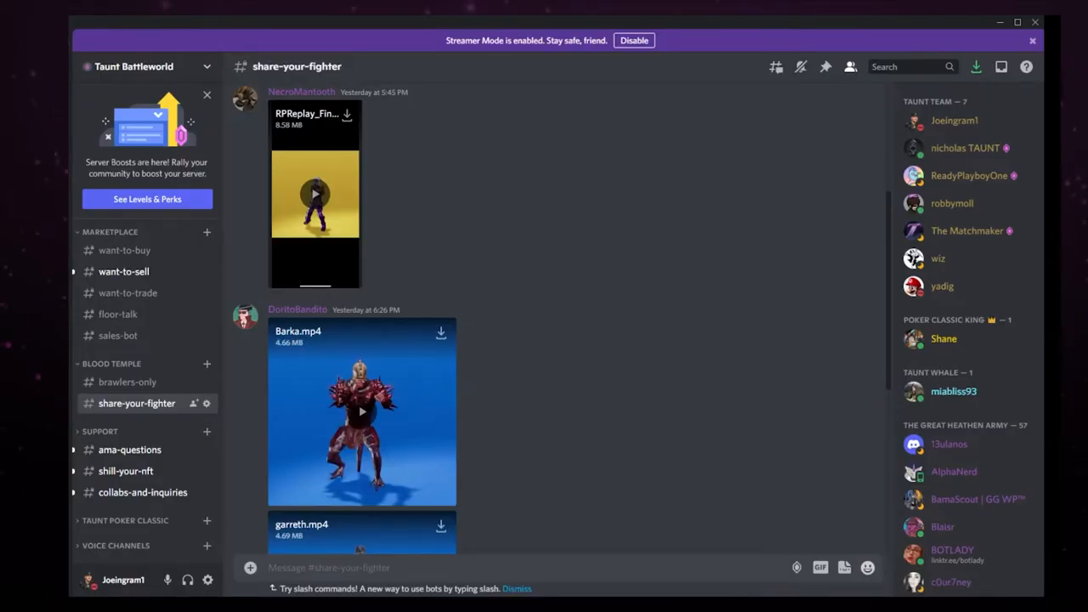
scroll("down", 3)
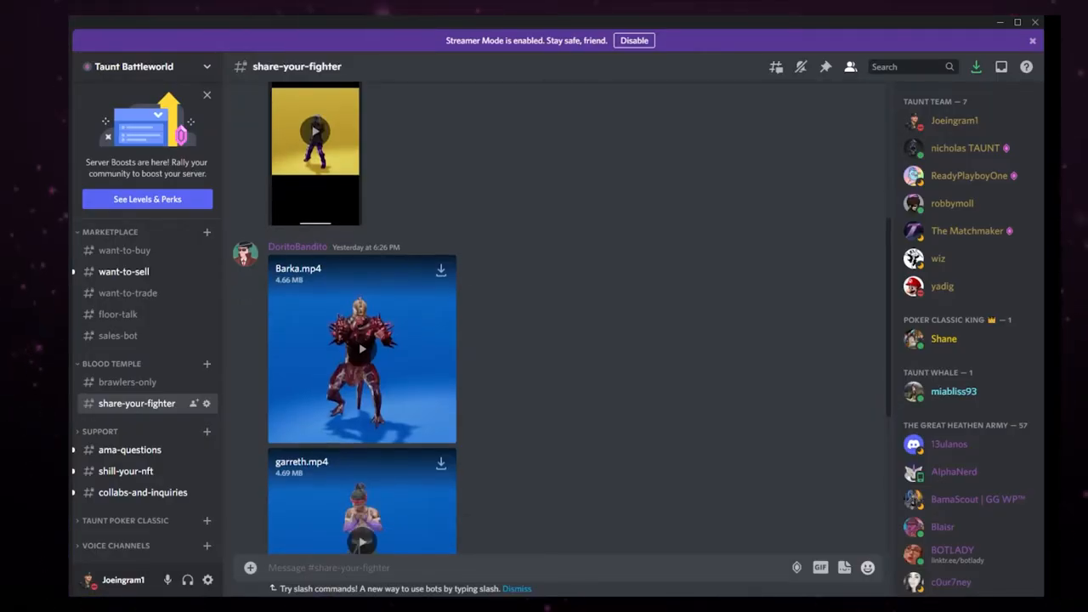
scroll("down", 3)
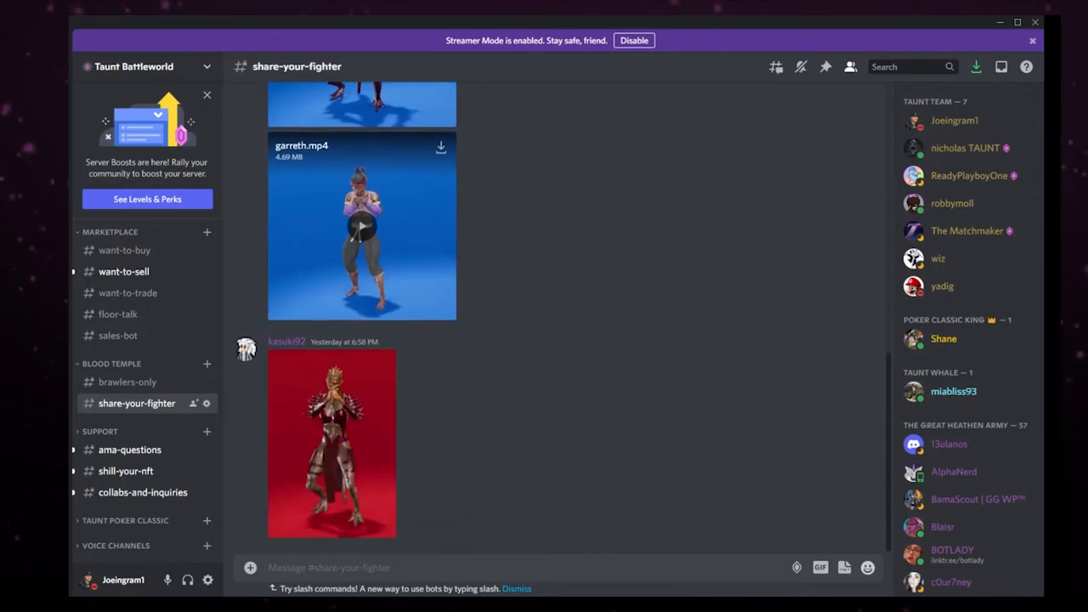
Step: Browse warriors posted in #valhalla and briefly view the Defera and Anya image enlarged
left_click(114, 419)
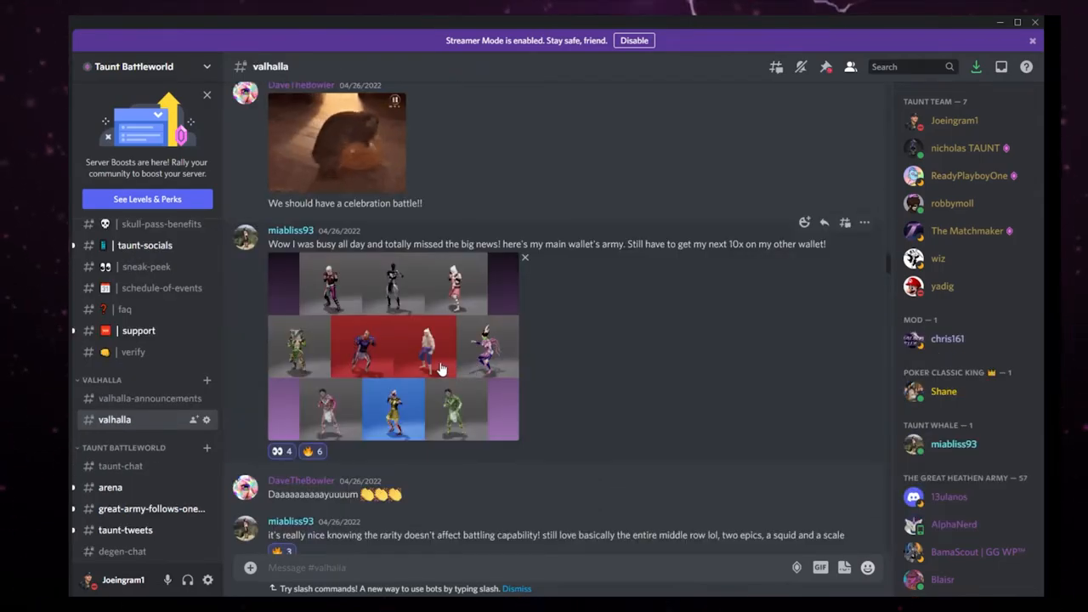
scroll("down", 3)
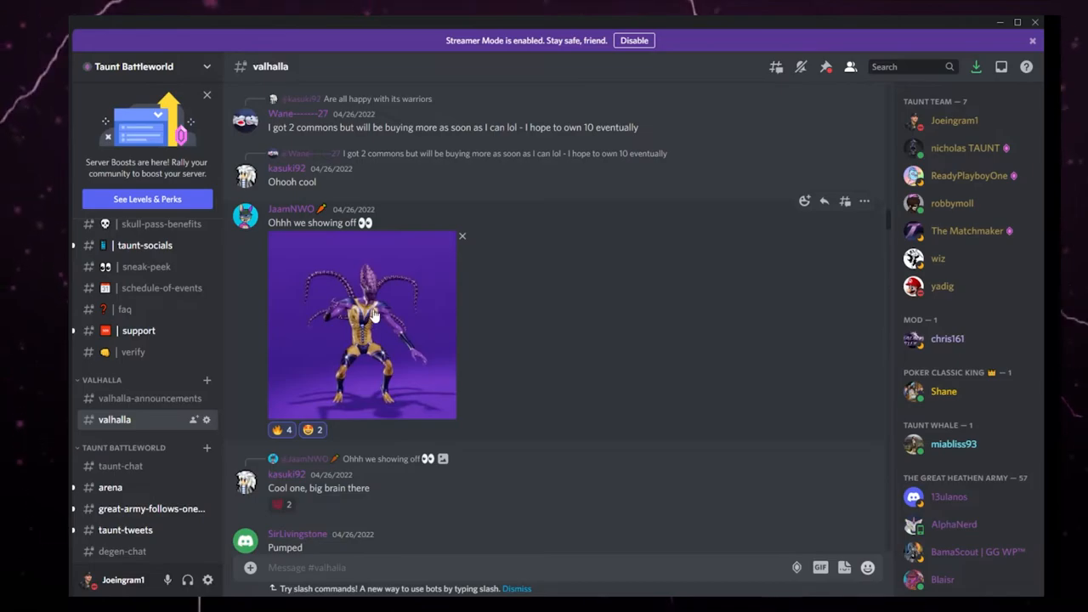
mouse_move(416, 340)
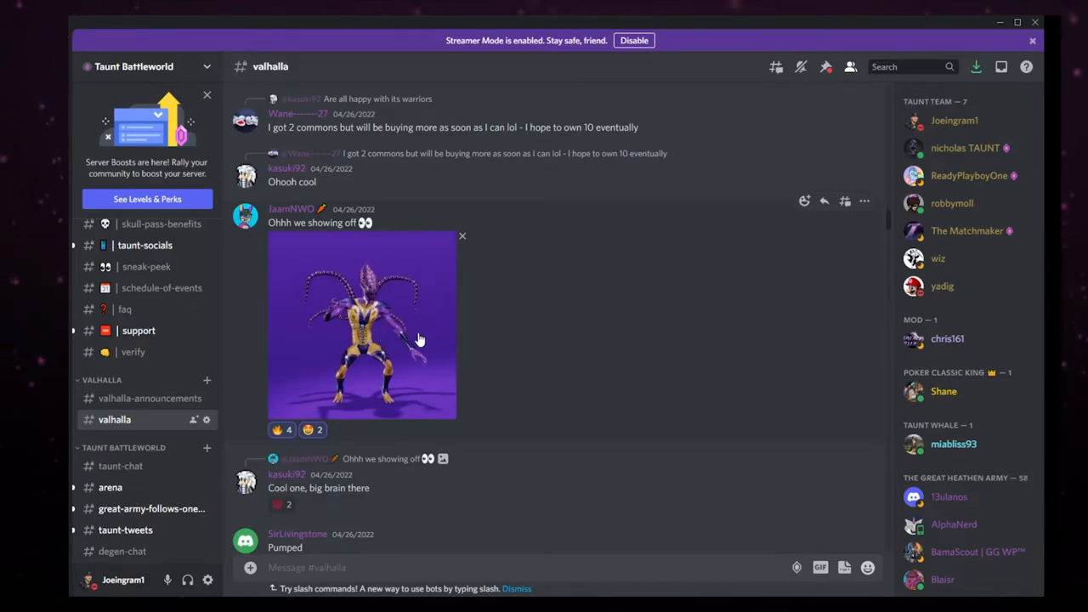
mouse_move(382, 340)
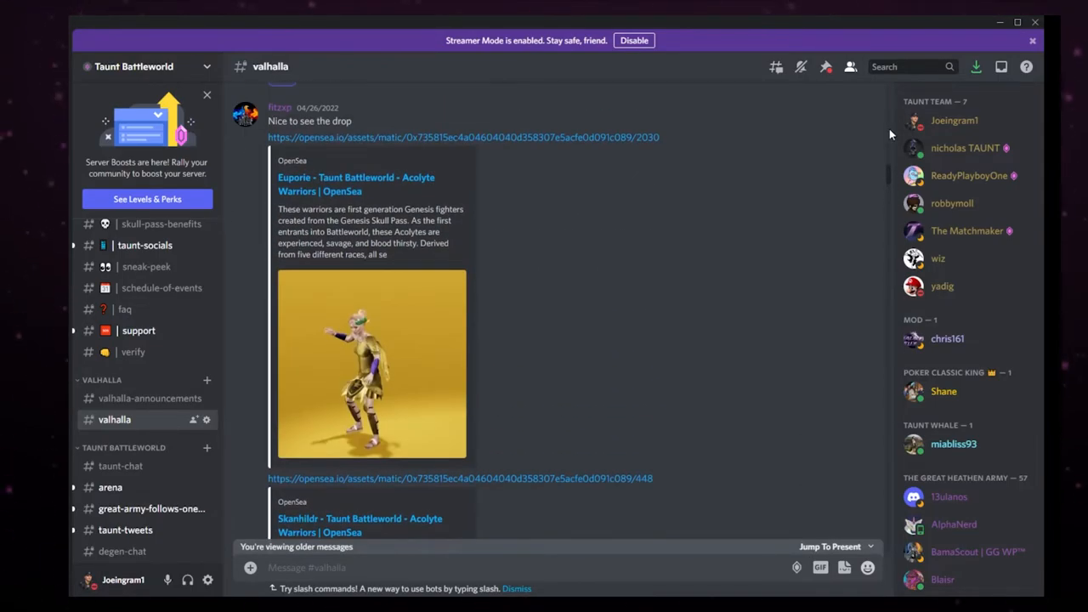
scroll("down", 3)
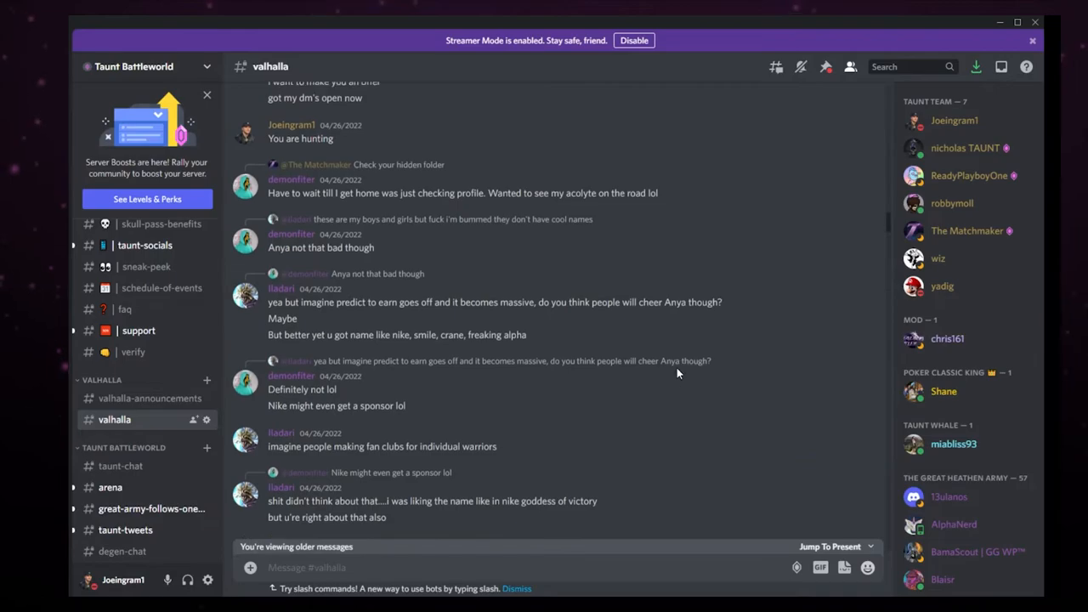
scroll("down", 3)
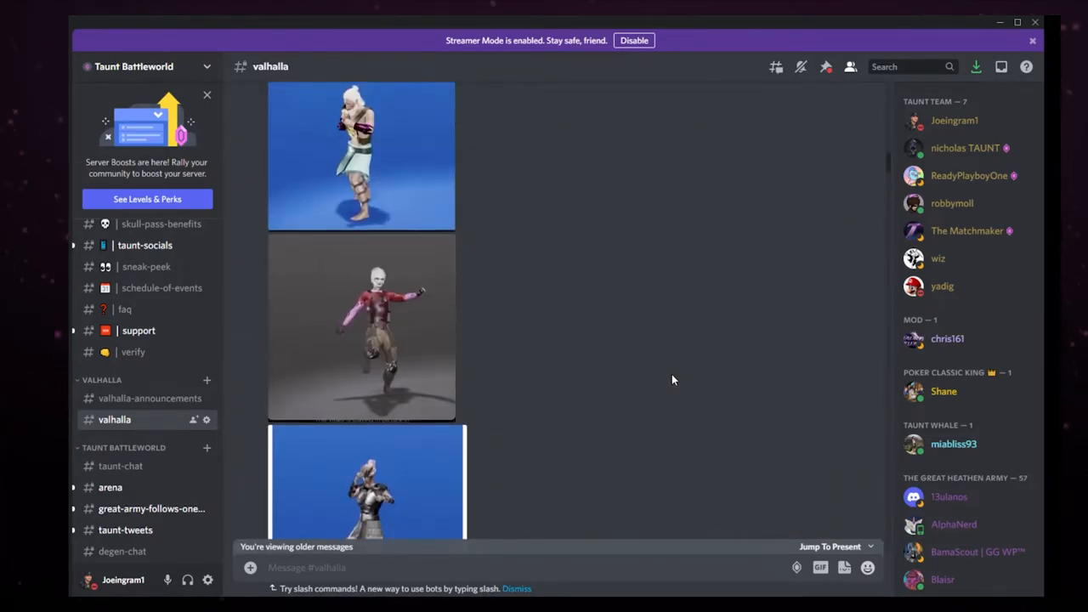
scroll("down", 3)
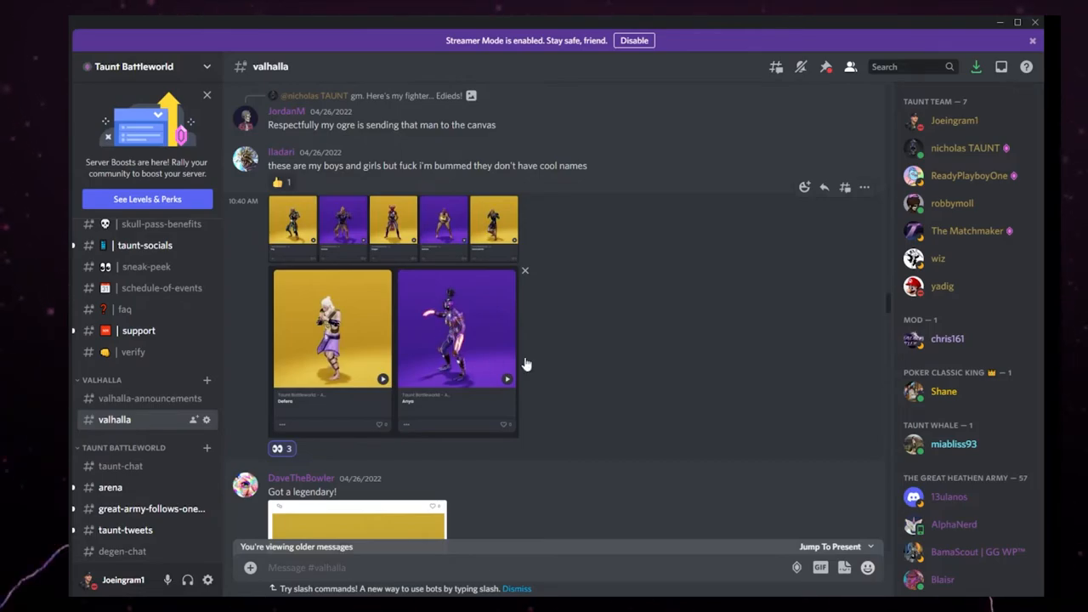
left_click(332, 328)
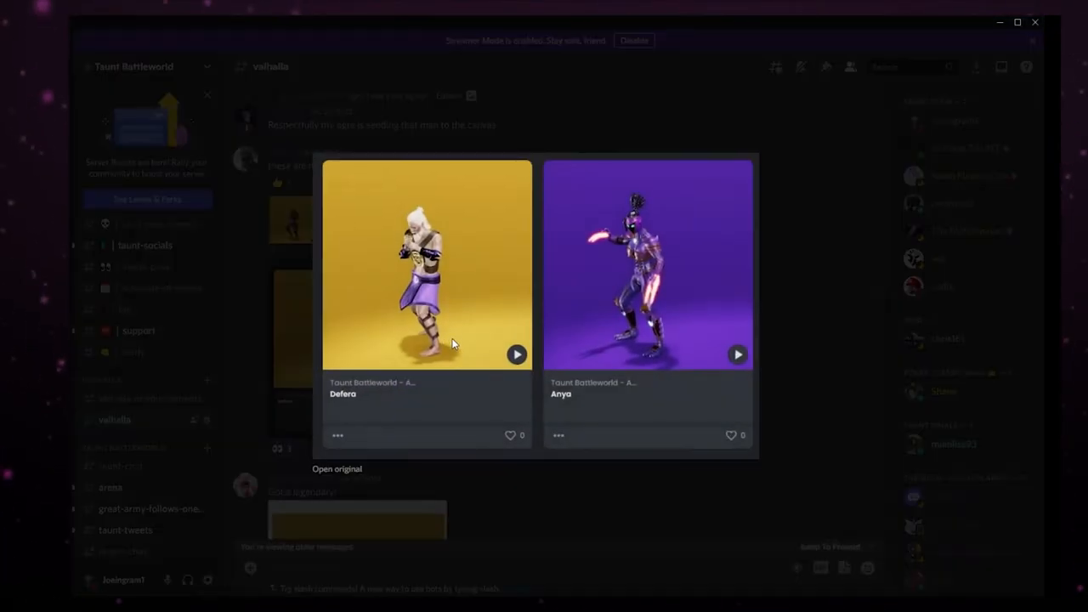
left_click(771, 280)
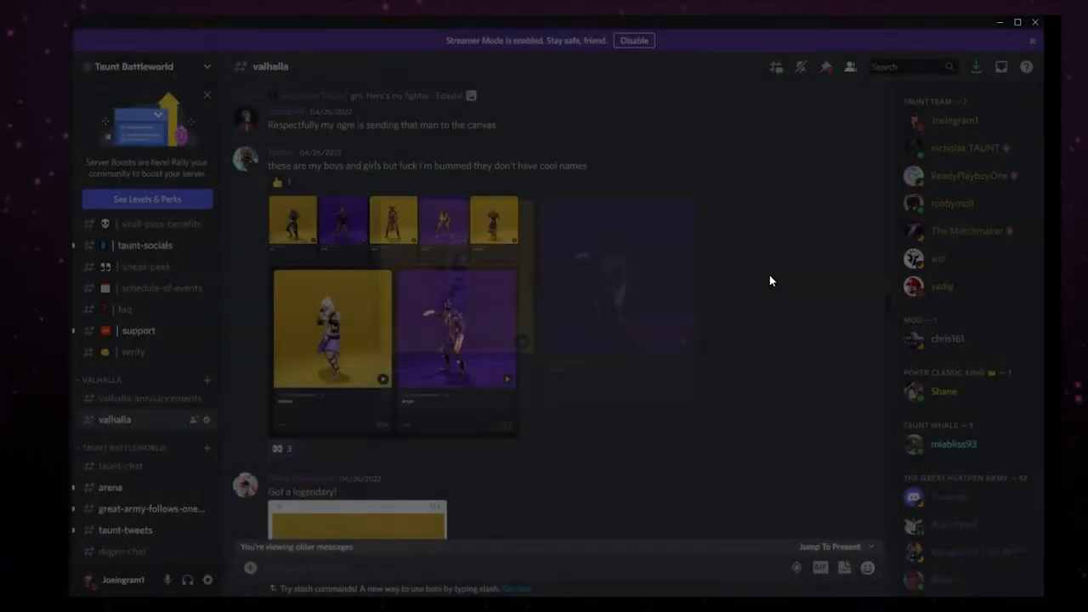